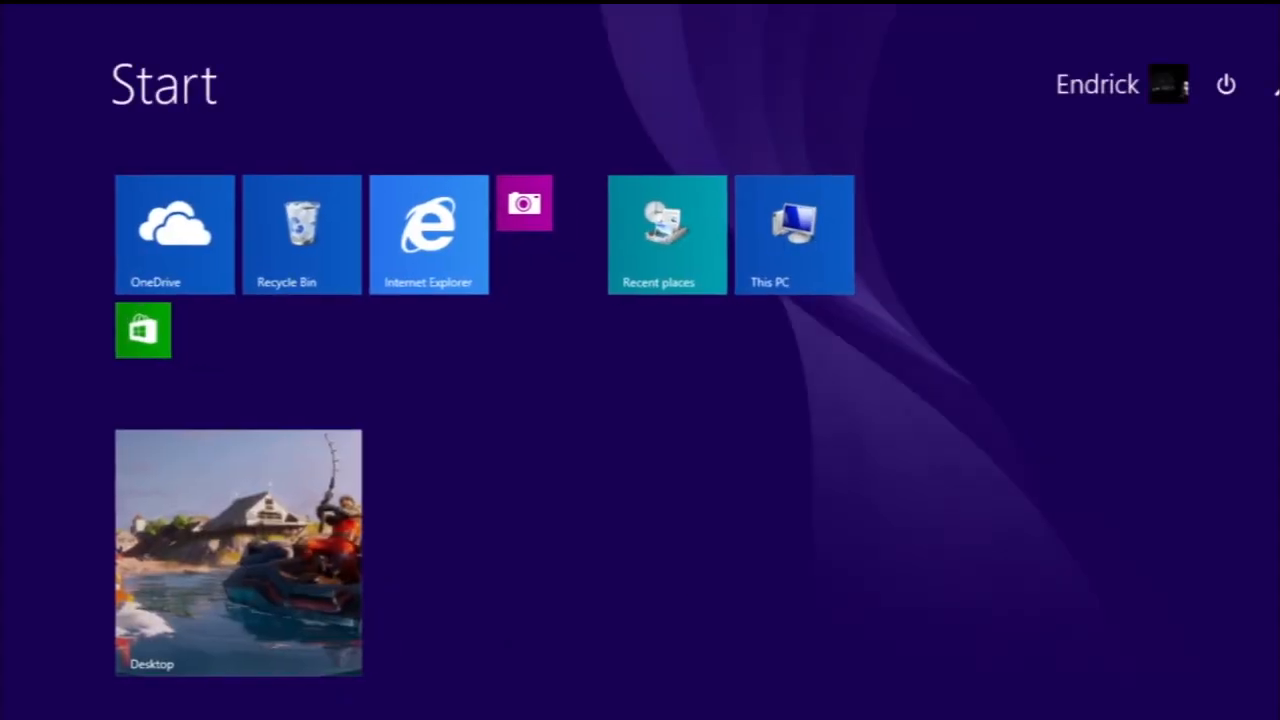
Step: Search 'cmd' in Start and bring up the Command Prompt result's context menu
{"action": "type", "text": "cm"}
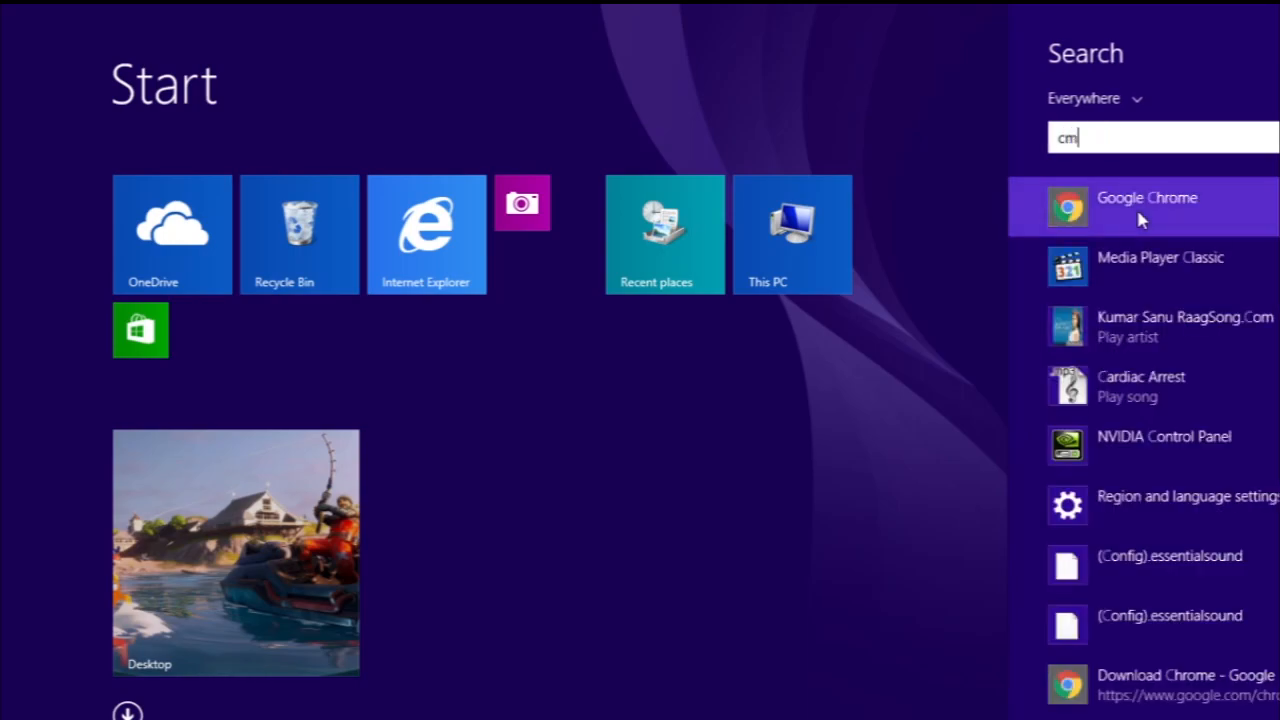
{"action": "right_click", "coordinate": [1156, 204]}
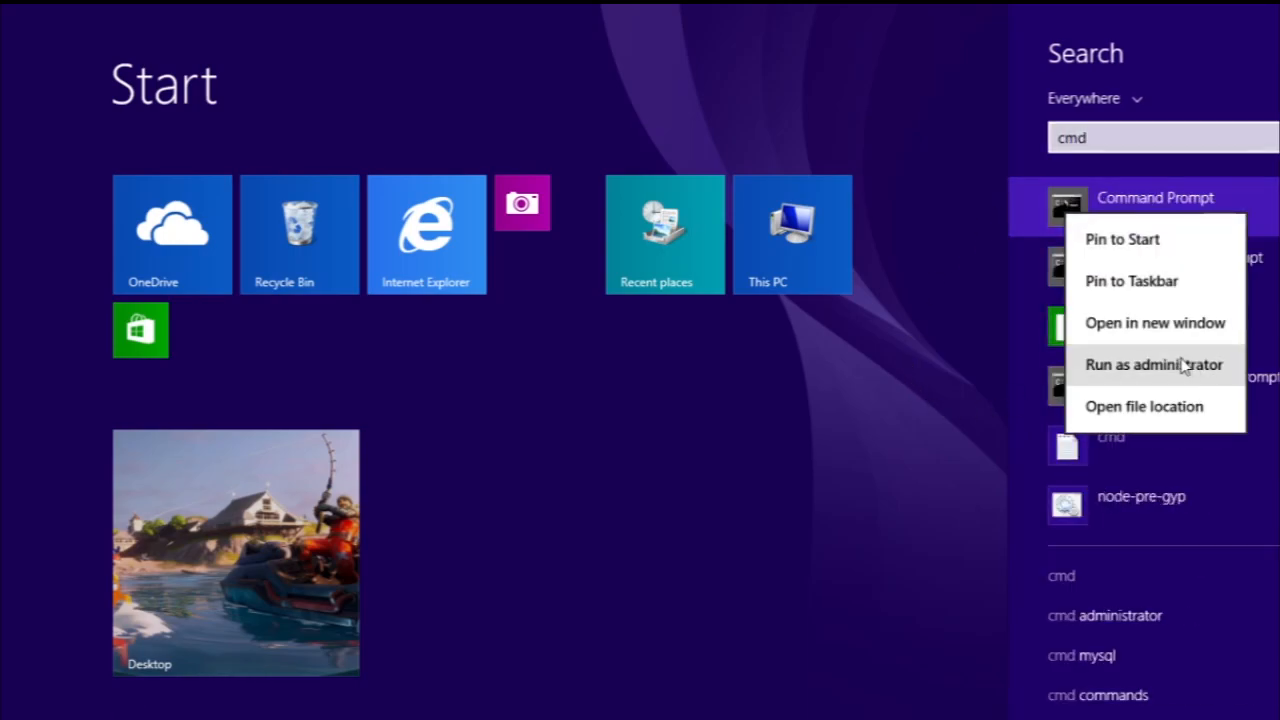
Step: Run 'sfc /scannow' in an administrator Command Prompt; another servicing operation is reported running
{"action": "left_click", "coordinate": [1154, 364]}
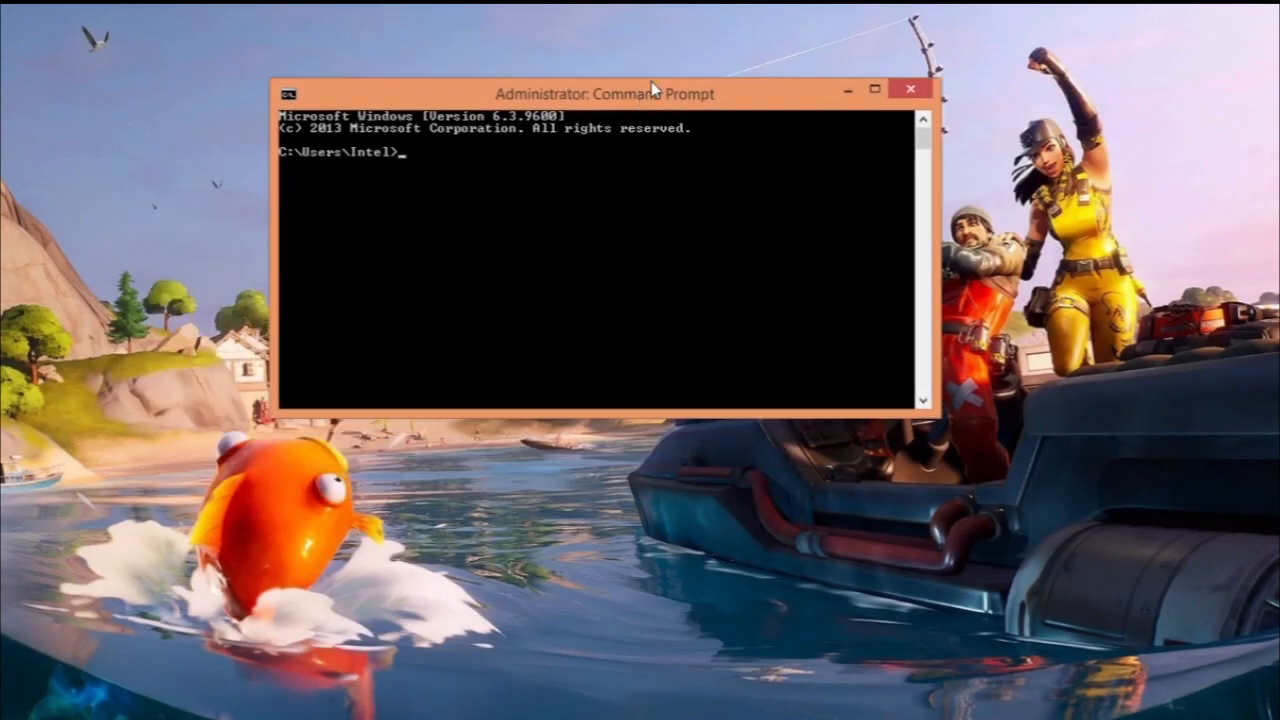
{"action": "left_click_drag", "start_coordinate": [600, 92], "coordinate": [730, 168]}
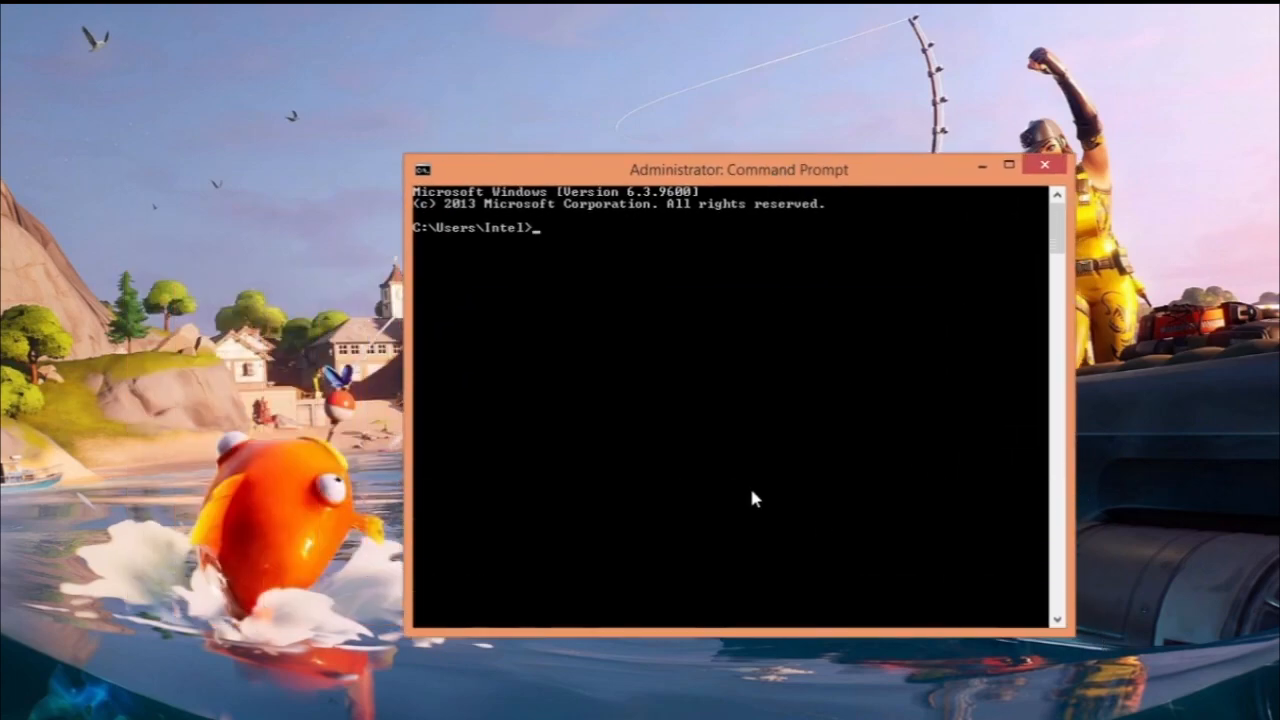
{"action": "type", "text": "sfc /"}
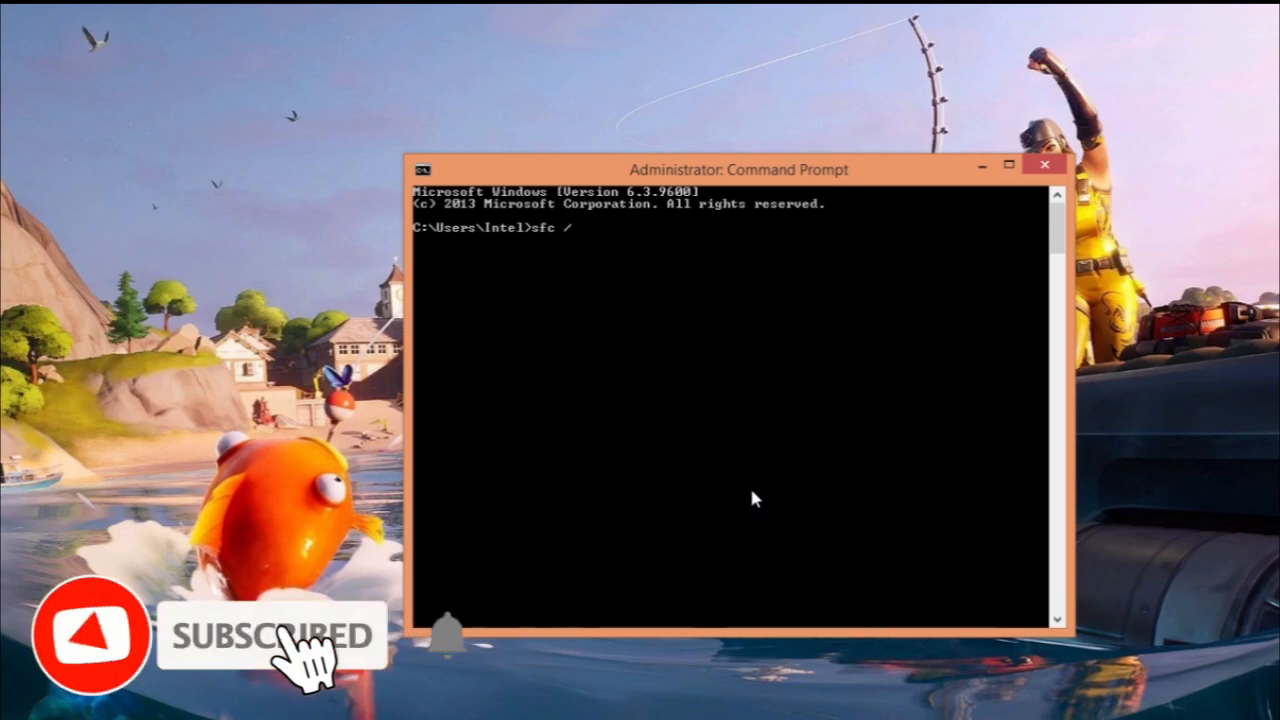
{"action": "type", "text": "scannow"}
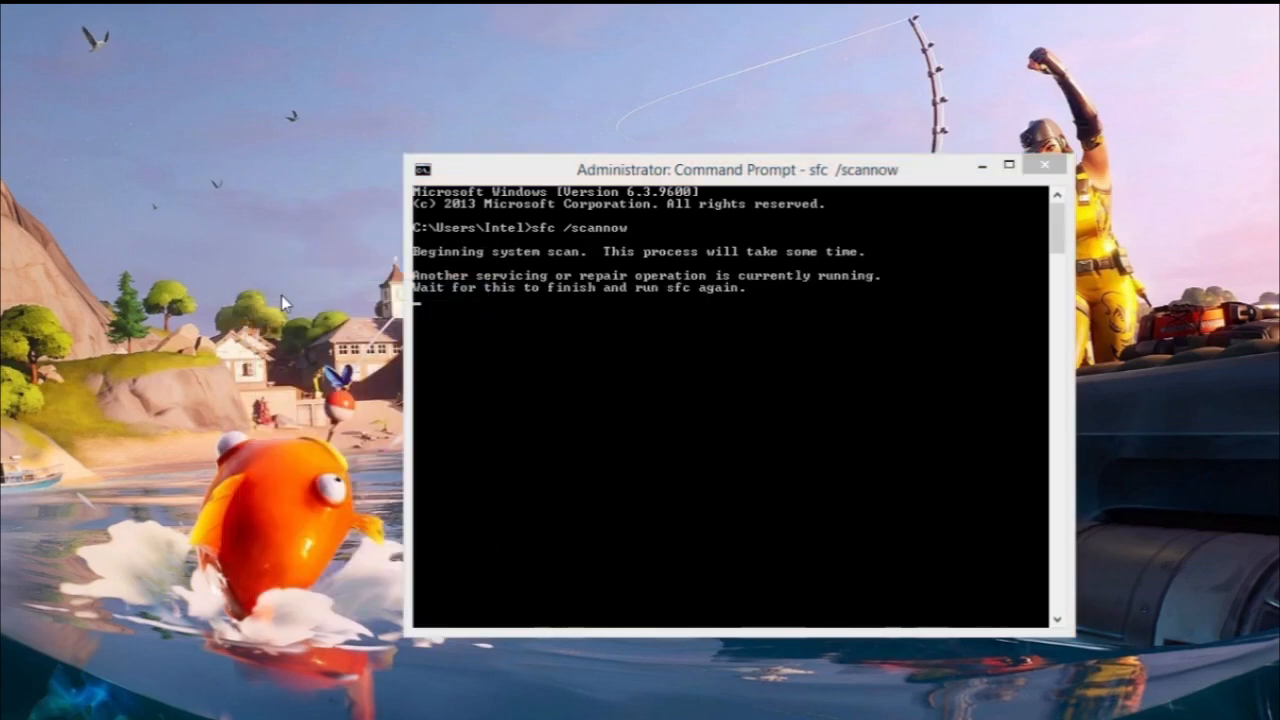
{"action": "mouse_move", "coordinate": [740, 344]}
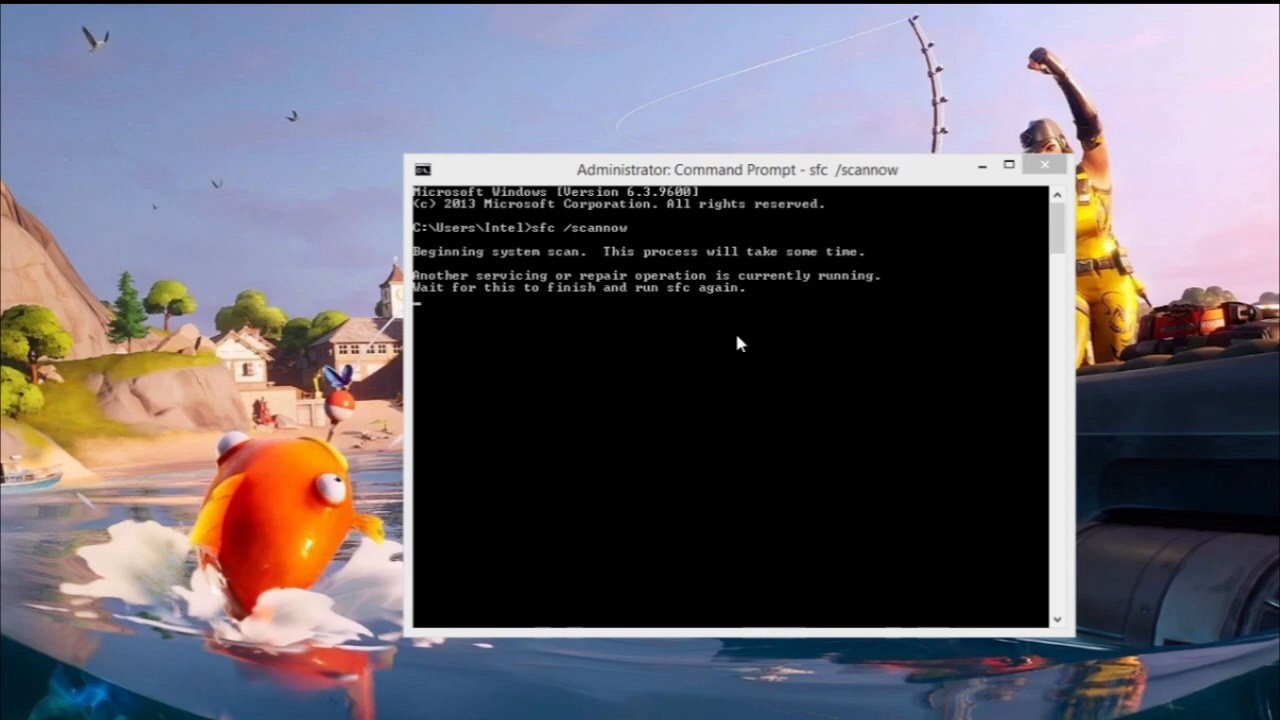
{"action": "left_click", "coordinate": [1044, 164]}
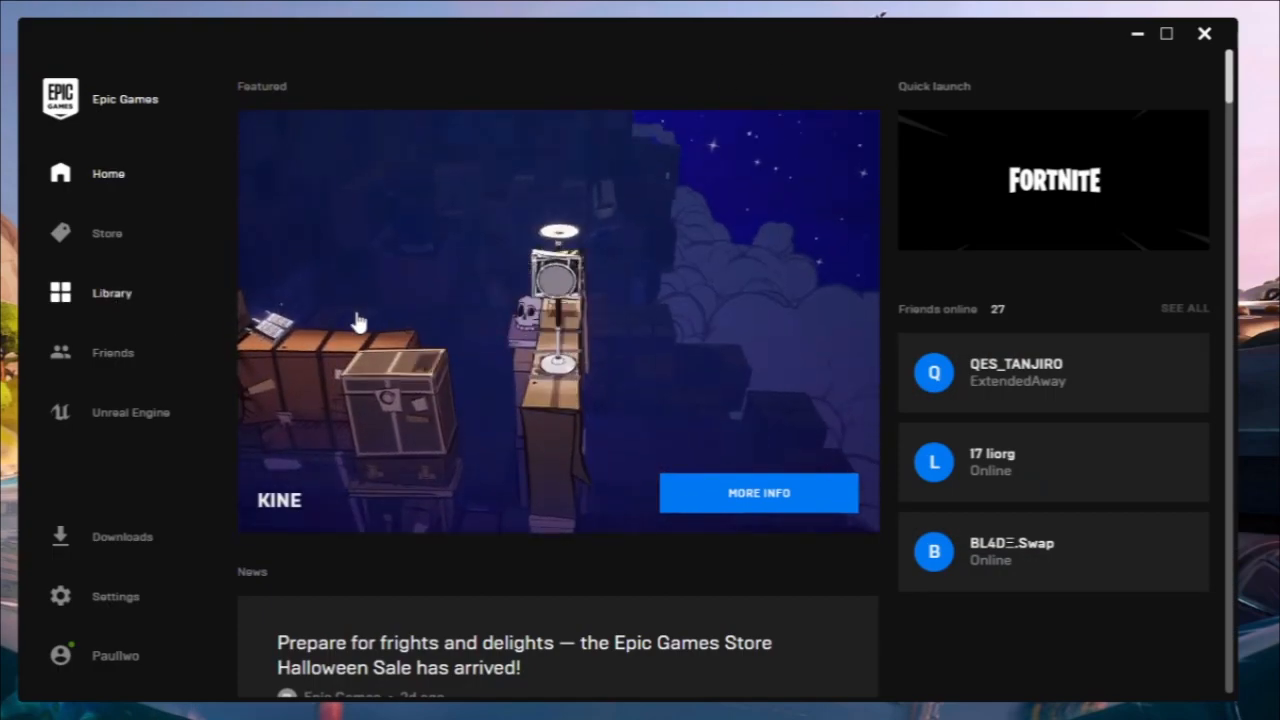
Step: Verify Fortnite from the Library and show its initializing progress in Downloads
{"action": "left_click", "coordinate": [112, 292]}
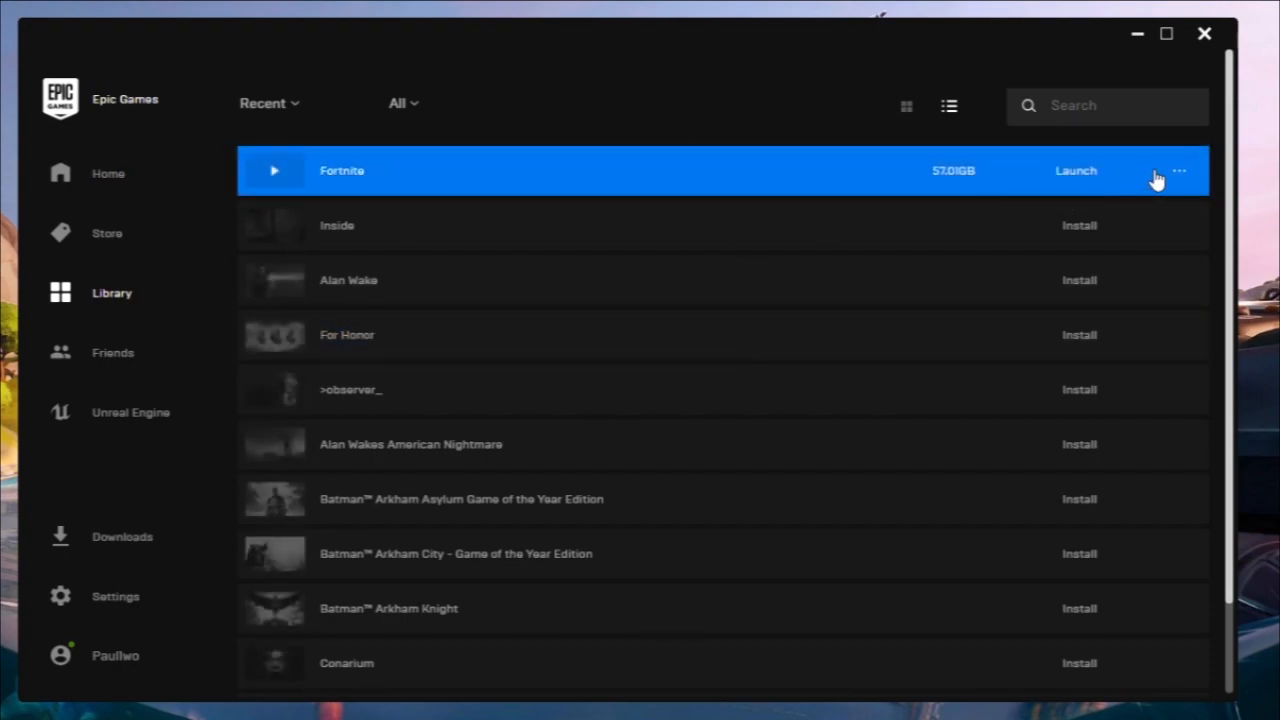
{"action": "mouse_move", "coordinate": [988, 276]}
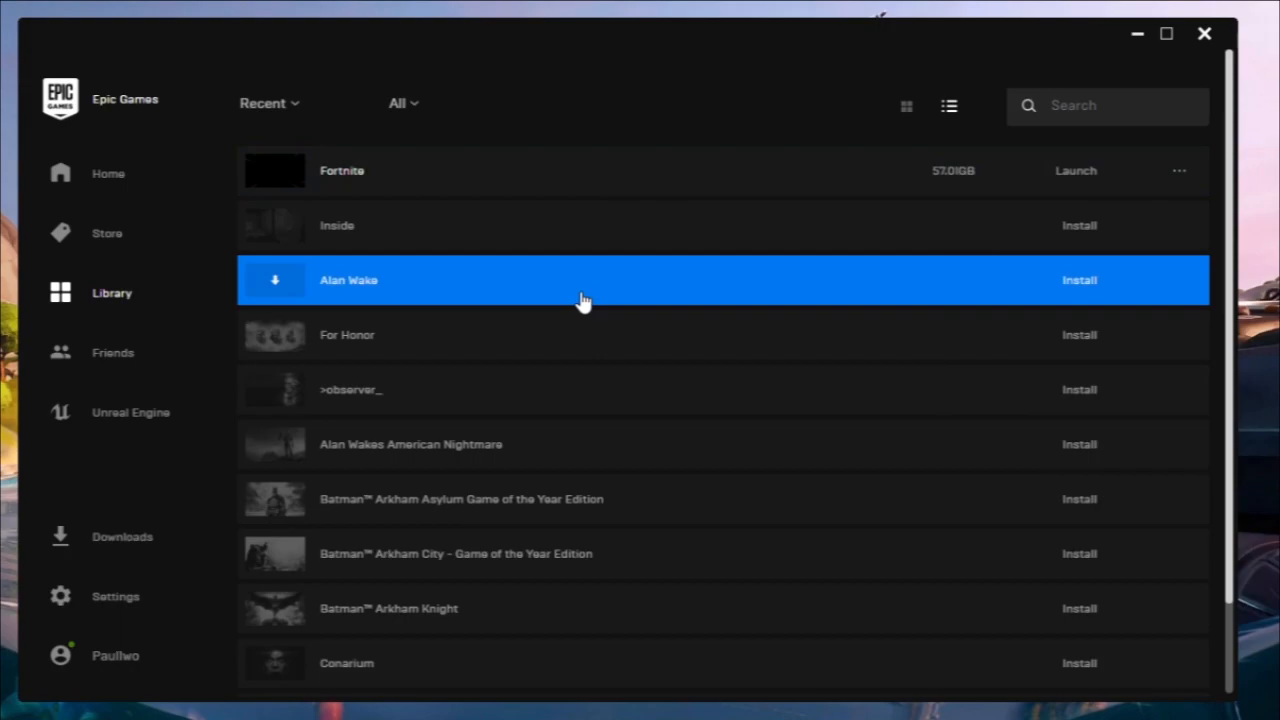
{"action": "left_click", "coordinate": [1076, 170]}
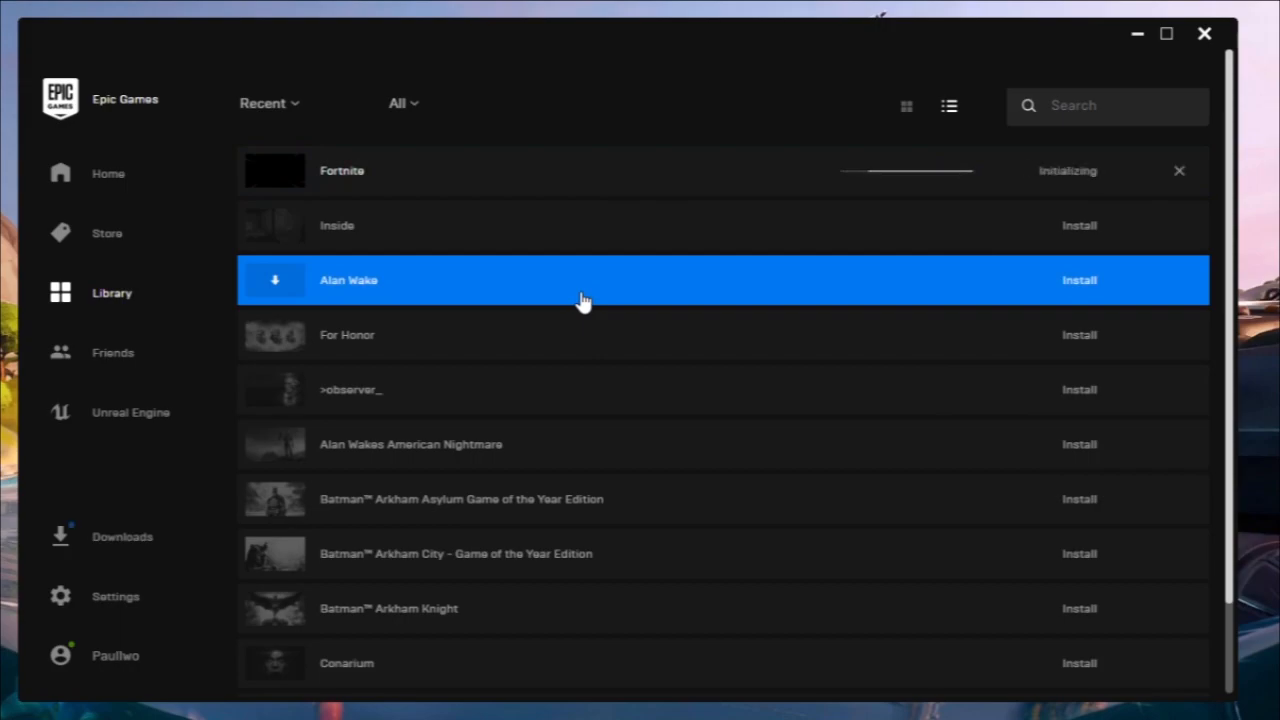
{"action": "left_click", "coordinate": [122, 536]}
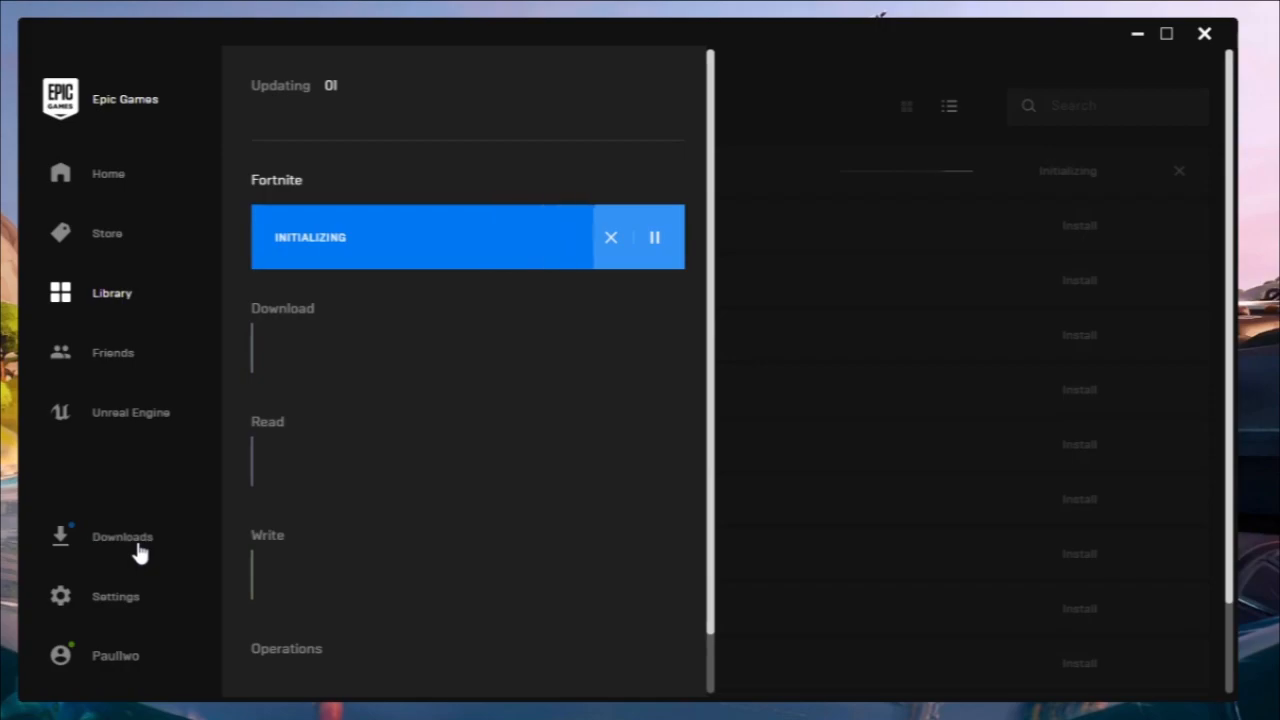